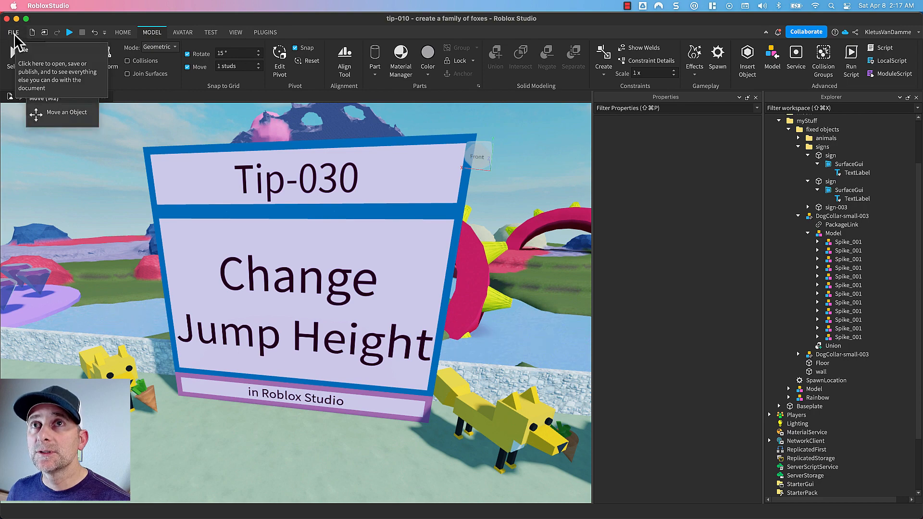
# Bring up Game Settings for the place, landing on Basic Info.
pyautogui.click(13, 31)
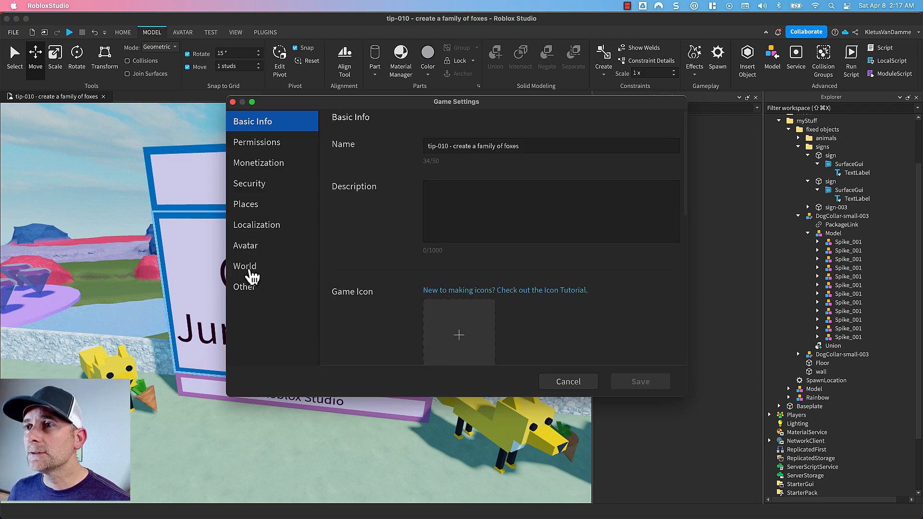
# In the World settings, change Jump Height from 7.2 to 120.
pyautogui.click(245, 266)
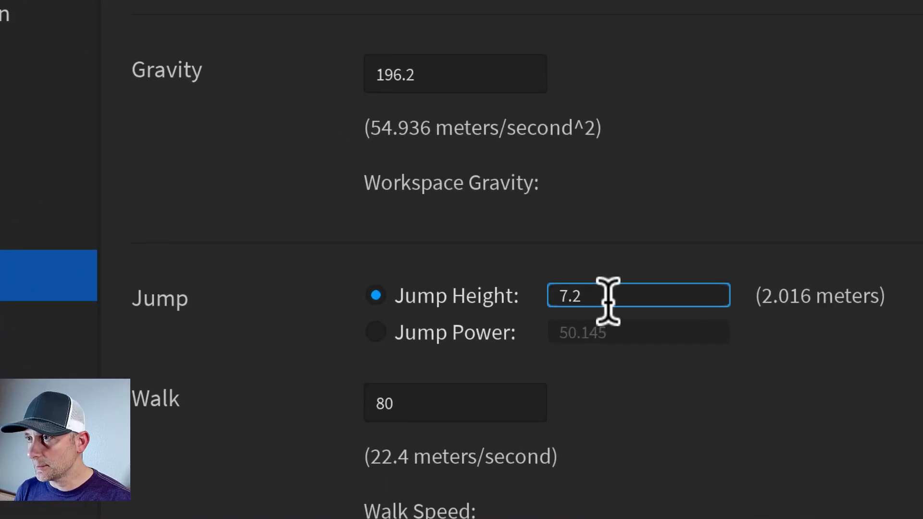
pyautogui.write('0')
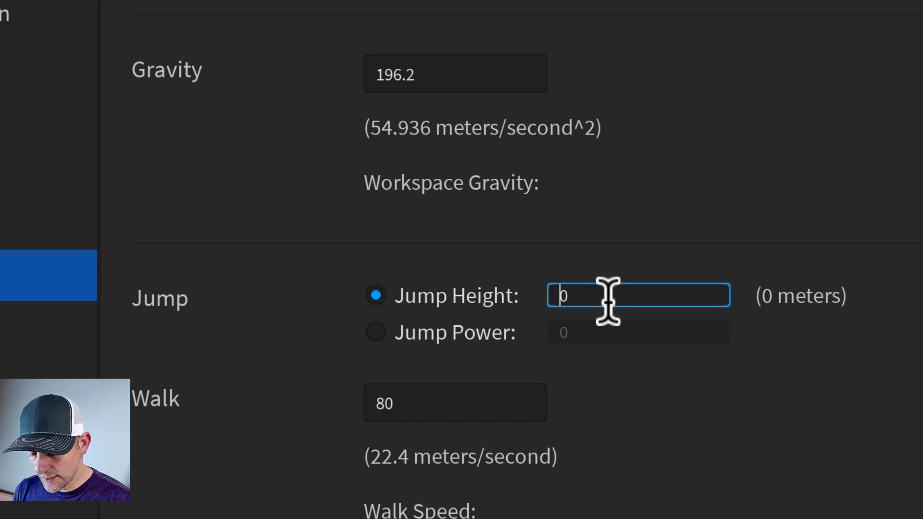
pyautogui.write('120')
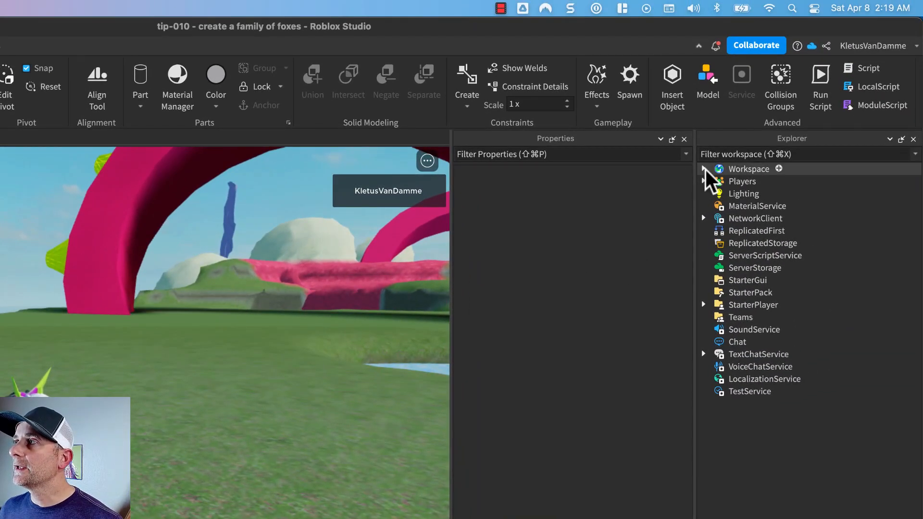
# Expand Workspace and the play-test character to select its Humanoid and list its properties.
pyautogui.click(703, 169)
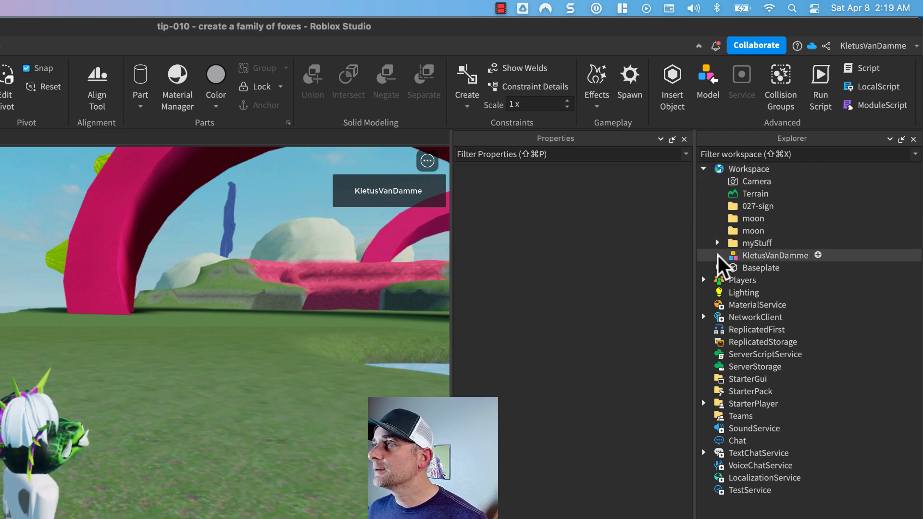
pyautogui.click(716, 255)
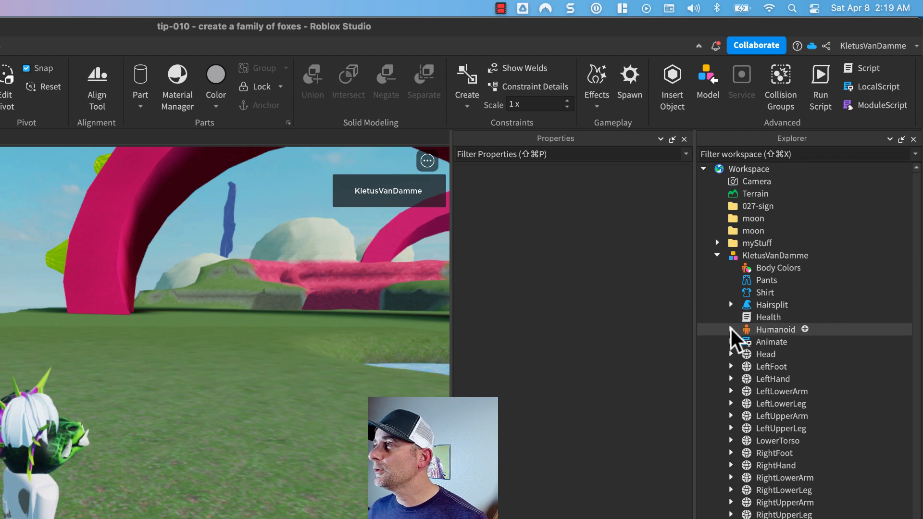
pyautogui.click(731, 329)
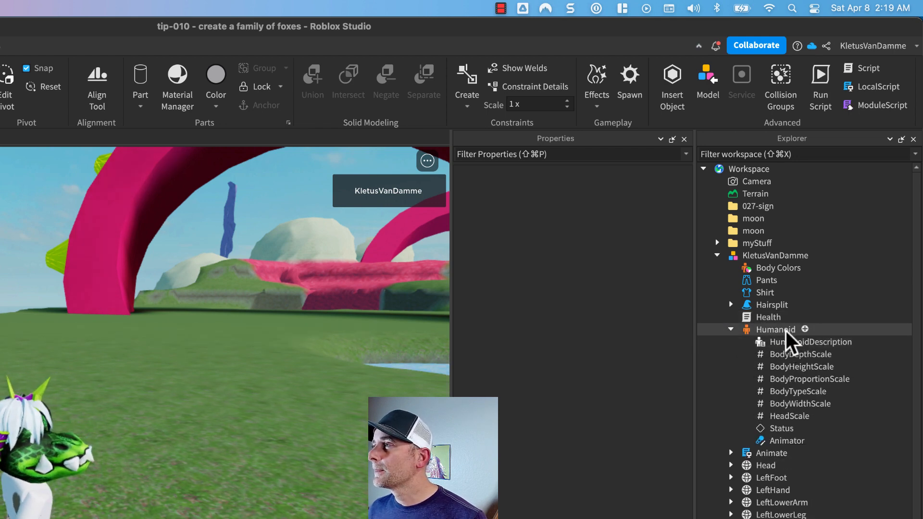
pyautogui.click(774, 328)
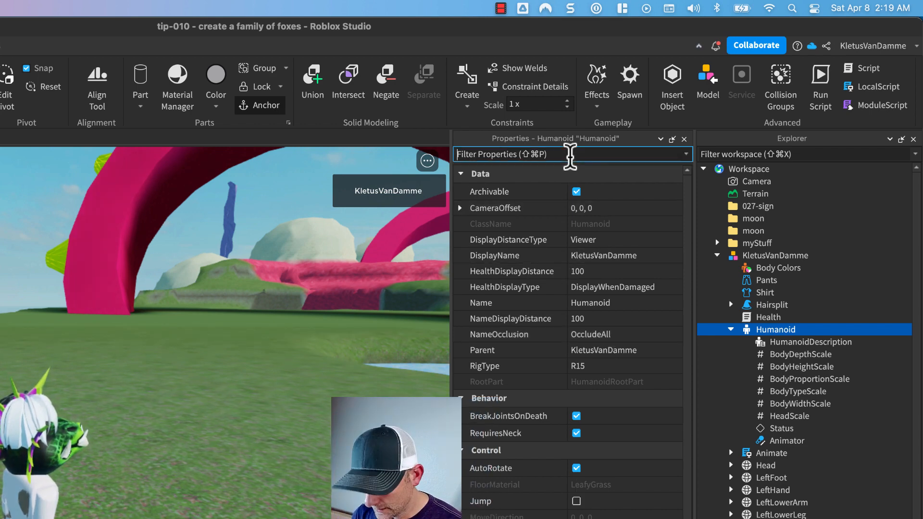
# Filter Properties by 'walk' and raise the Humanoid's WalkSpeed from 80 to 200.
pyautogui.write('walk')
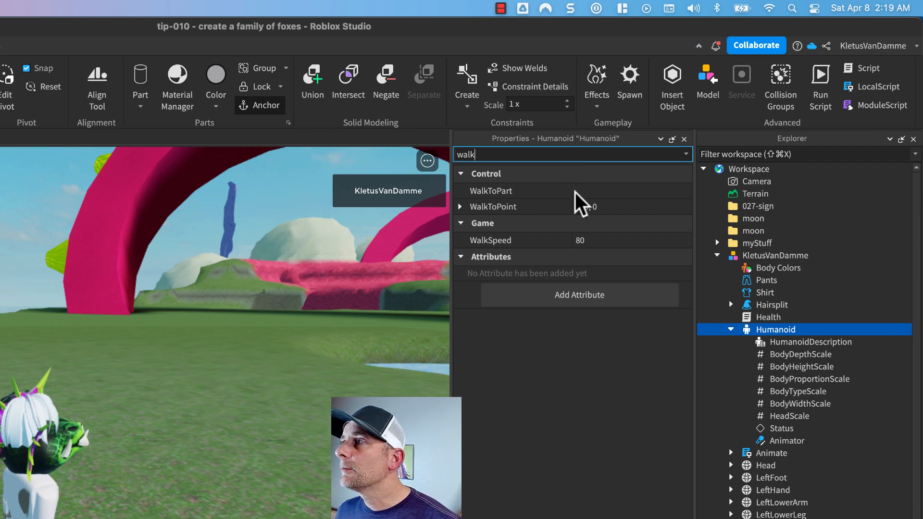
pyautogui.click(629, 240)
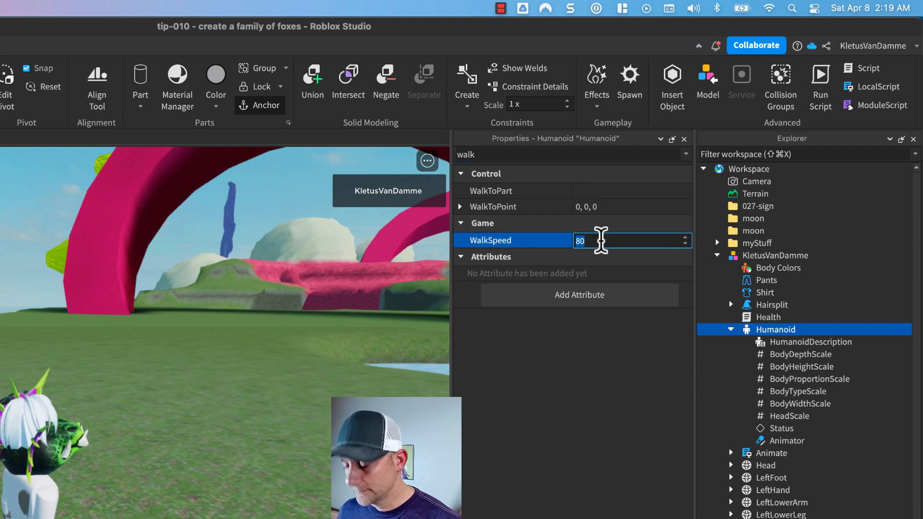
pyautogui.write('200')
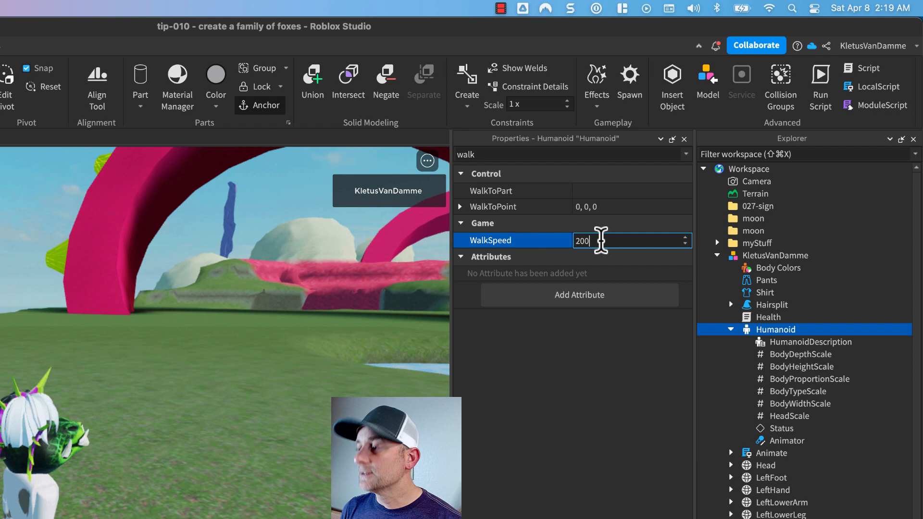